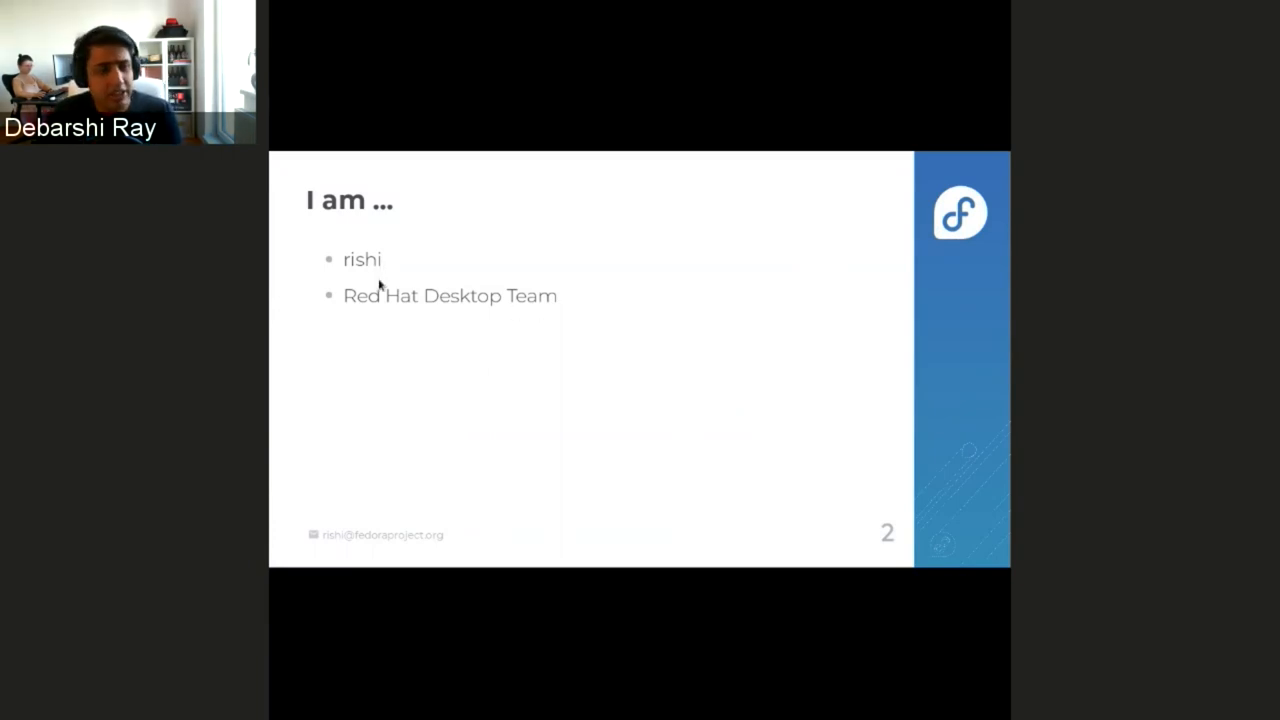
{"action": "mouse_move", "coordinate": [430, 312]}
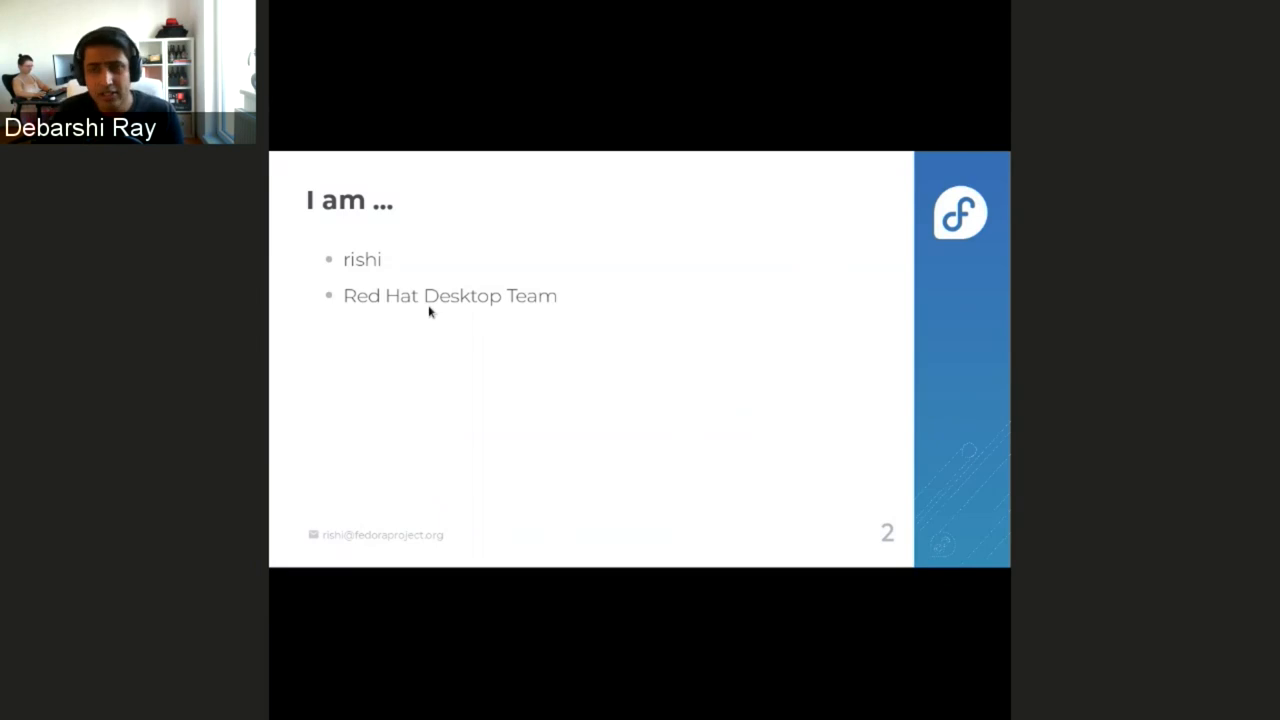
Present through to slide 7, 'Emerging OSes', on GNOME OS nightly and Endless OS
{"action": "key", "text": "Right"}
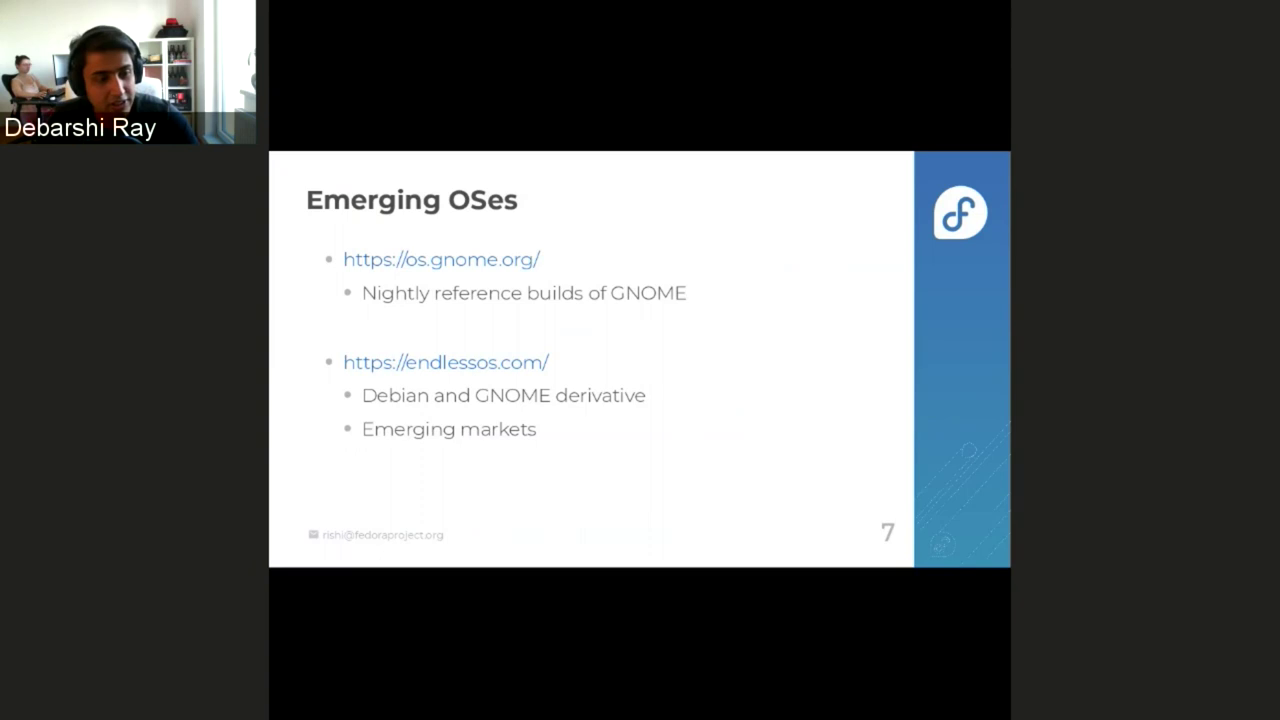
Advance to slide 8 on Fedora Silverblue, Kinoite and CoreOS
{"action": "key", "text": "Right"}
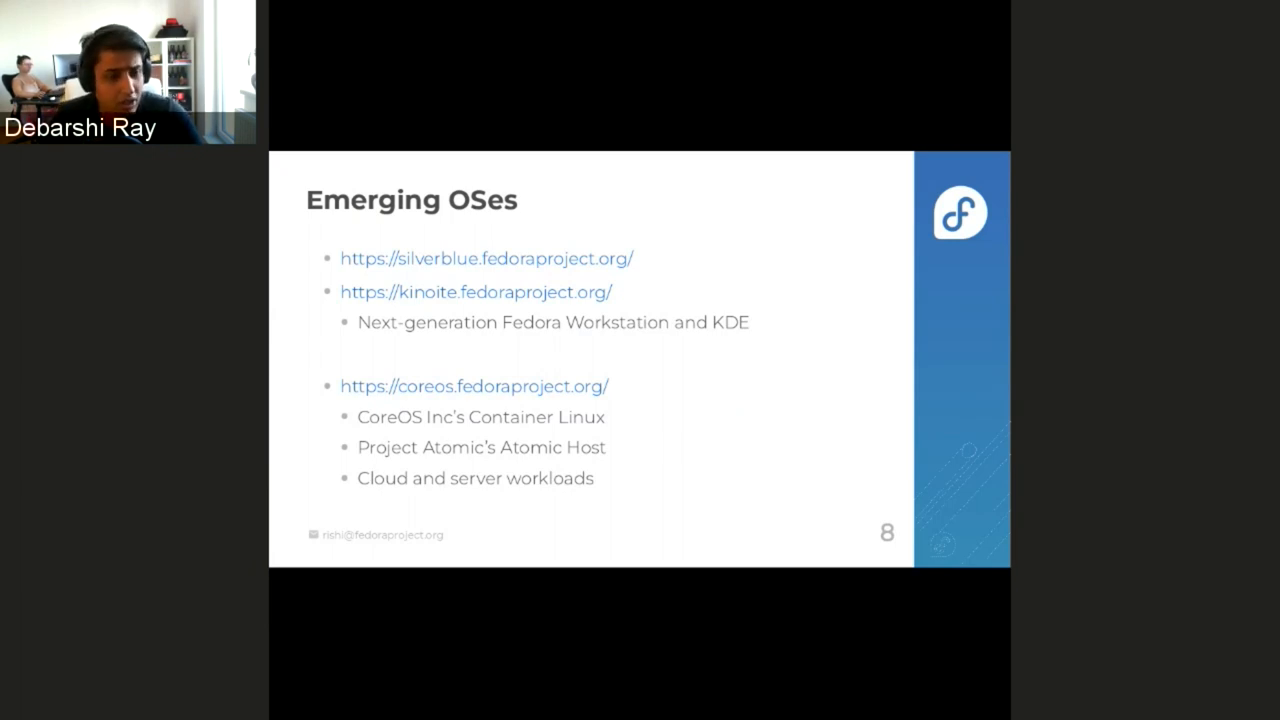
Advance to slide 11, 'Developing on emerging OSes'
{"action": "key", "text": "Right"}
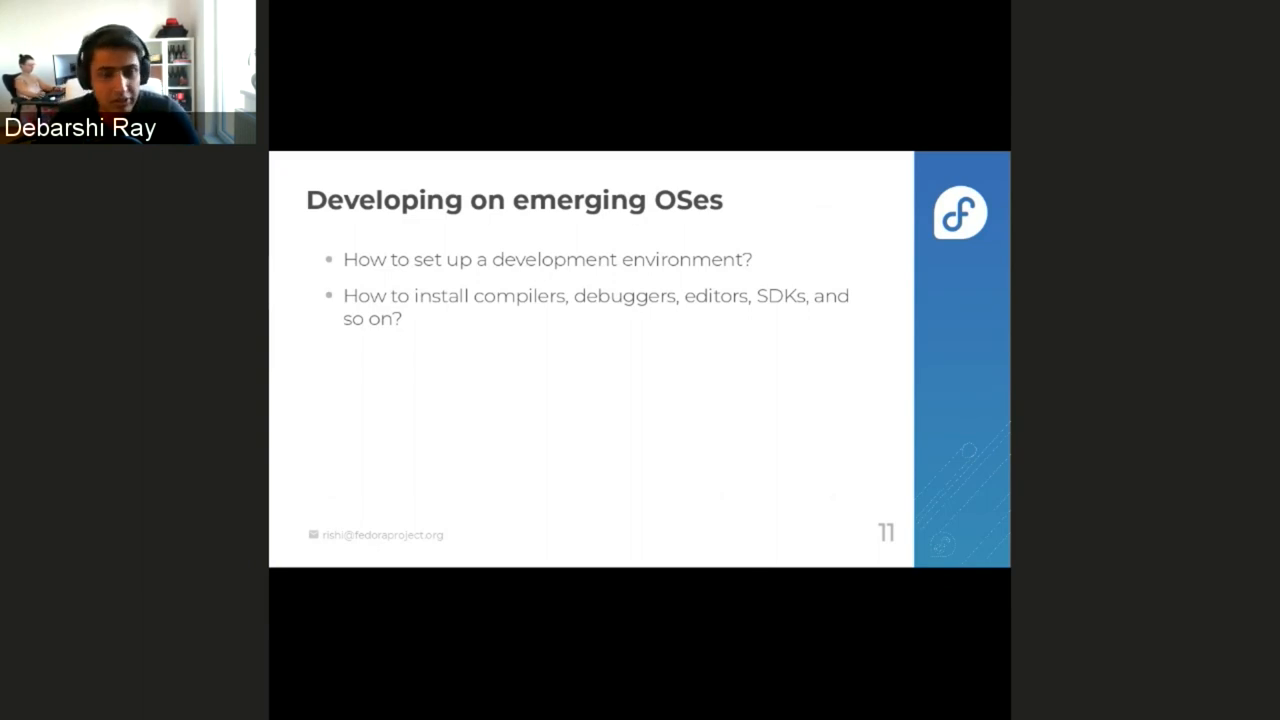
Advance to slide 15, 'Troubleshooting emerging OSes', covering sos report, Nmap and tcpdump
{"action": "key", "text": "Right"}
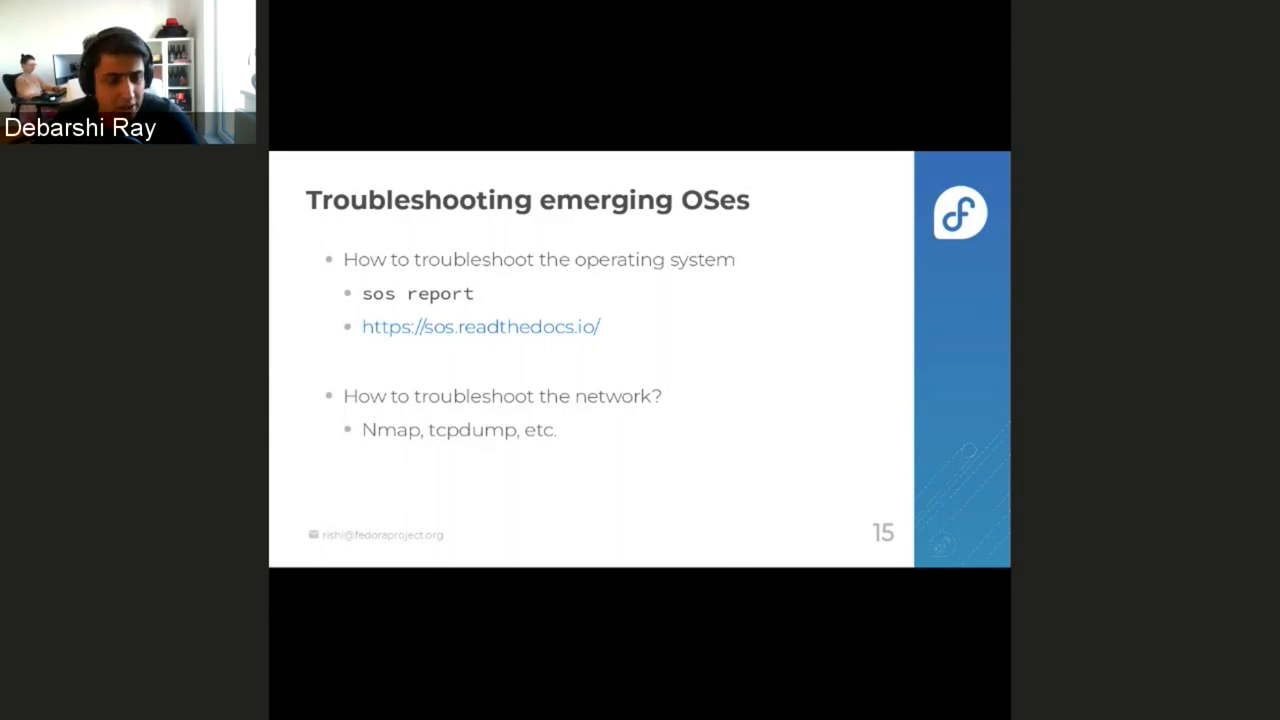
Advance to slide 16, 'Fedora Silverblue', on rpm-ostree package layering
{"action": "key", "text": "Right"}
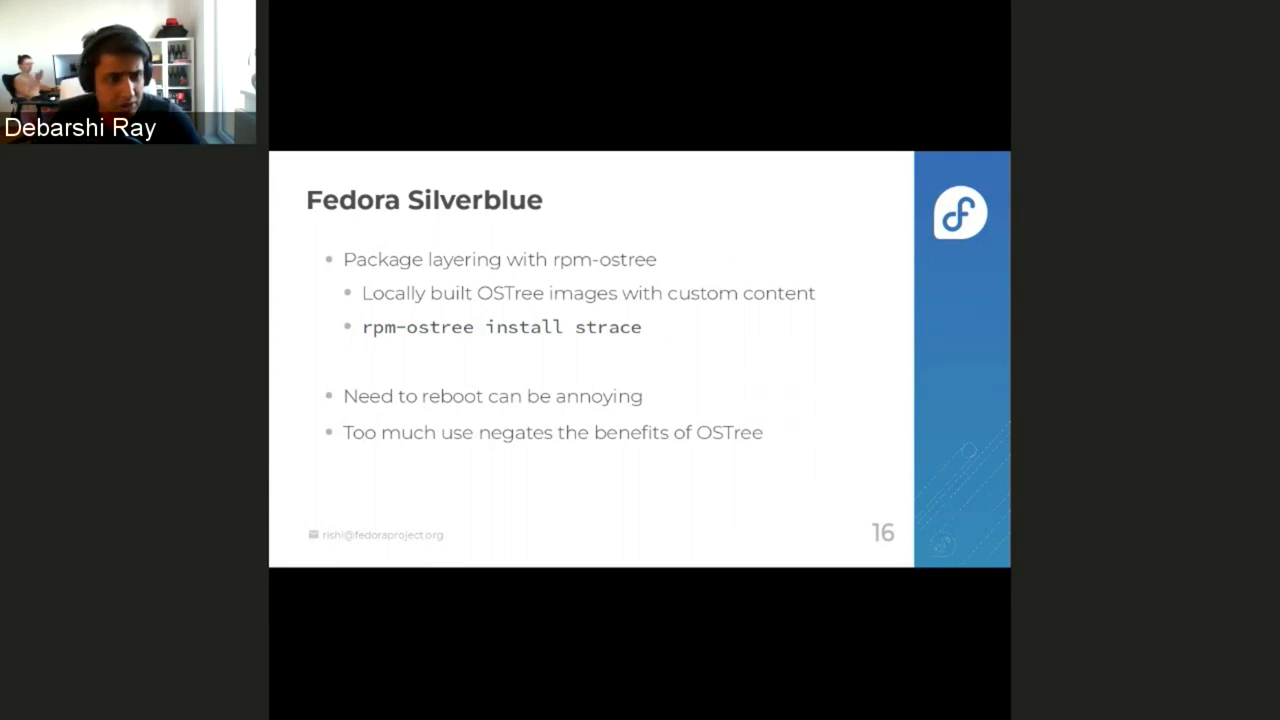
Advance to slide 17, the toolbx logo title slide
{"action": "key", "text": "Right"}
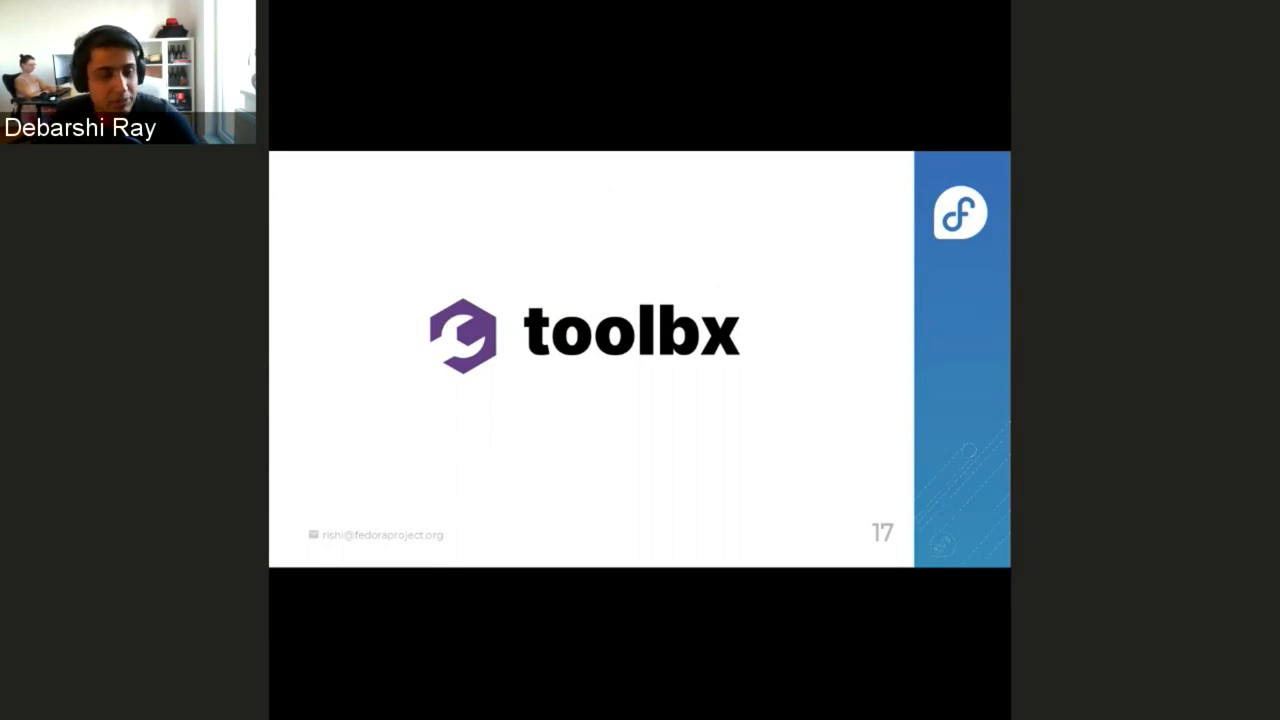
{"action": "key", "text": "Right"}
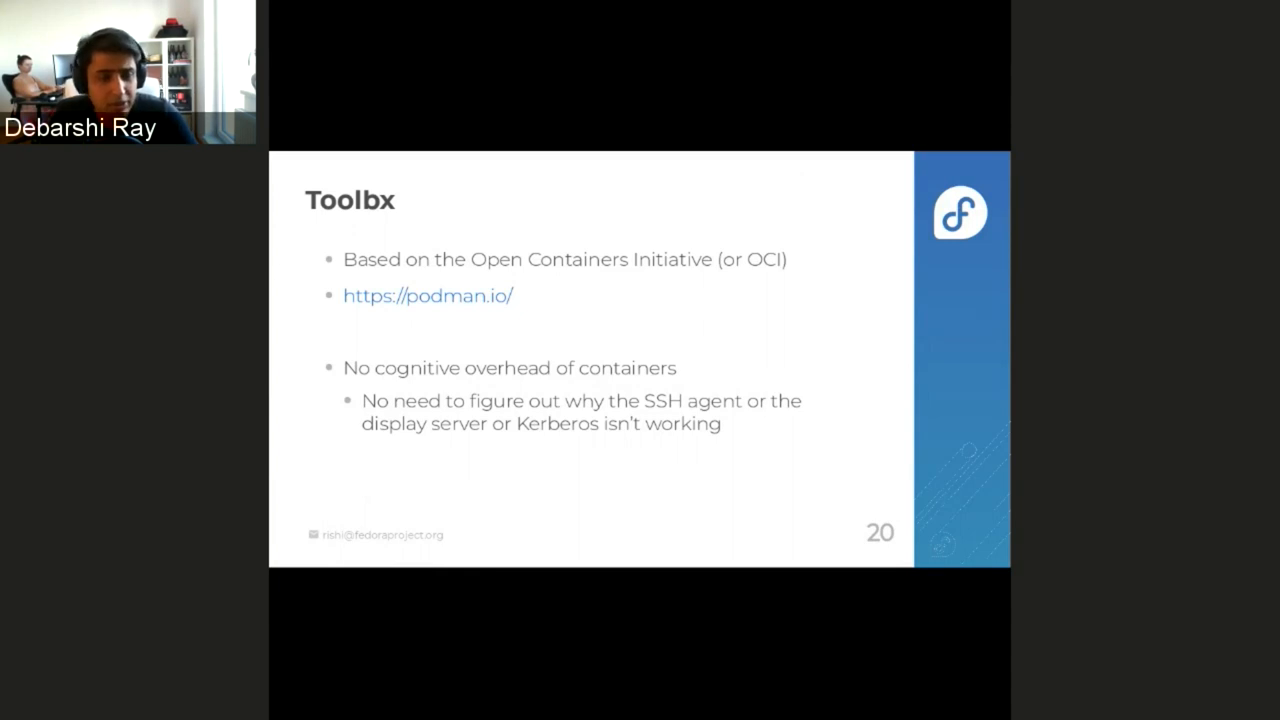
Advance to slide 21, 'Toolbx — primary goal', on restoring the familiar command line
{"action": "key", "text": "Right"}
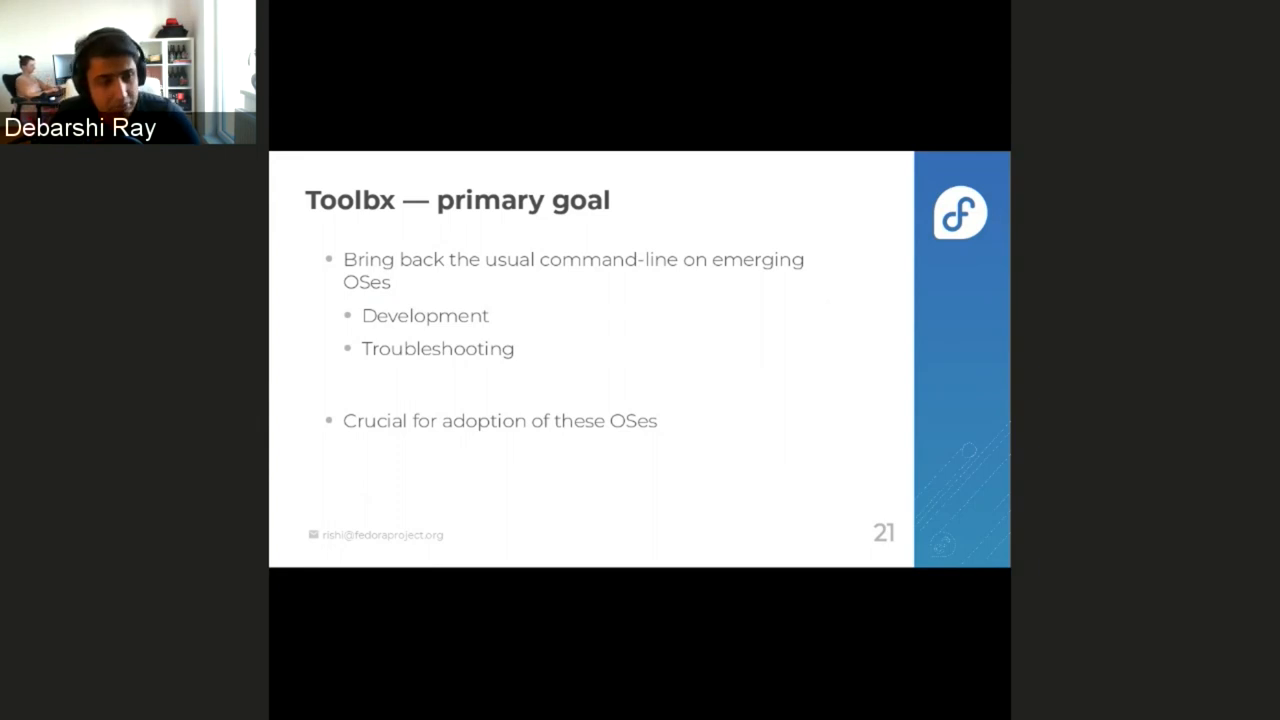
Advance to slide 22: toolbox runs as the user, sudo toolbox as root
{"action": "key", "text": "Right"}
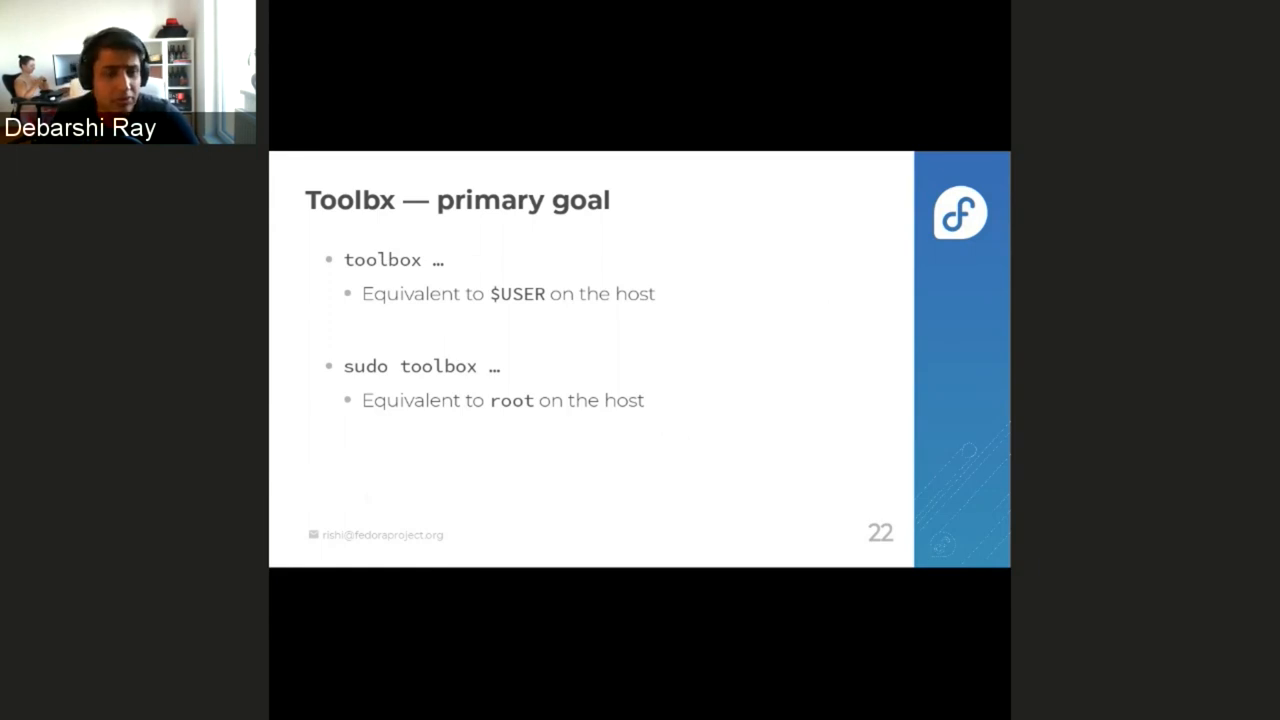
Advance to slide 23, 'Toolbx', with GitHub repo, 31 August 2018 first commit, Go
{"action": "key", "text": "Right"}
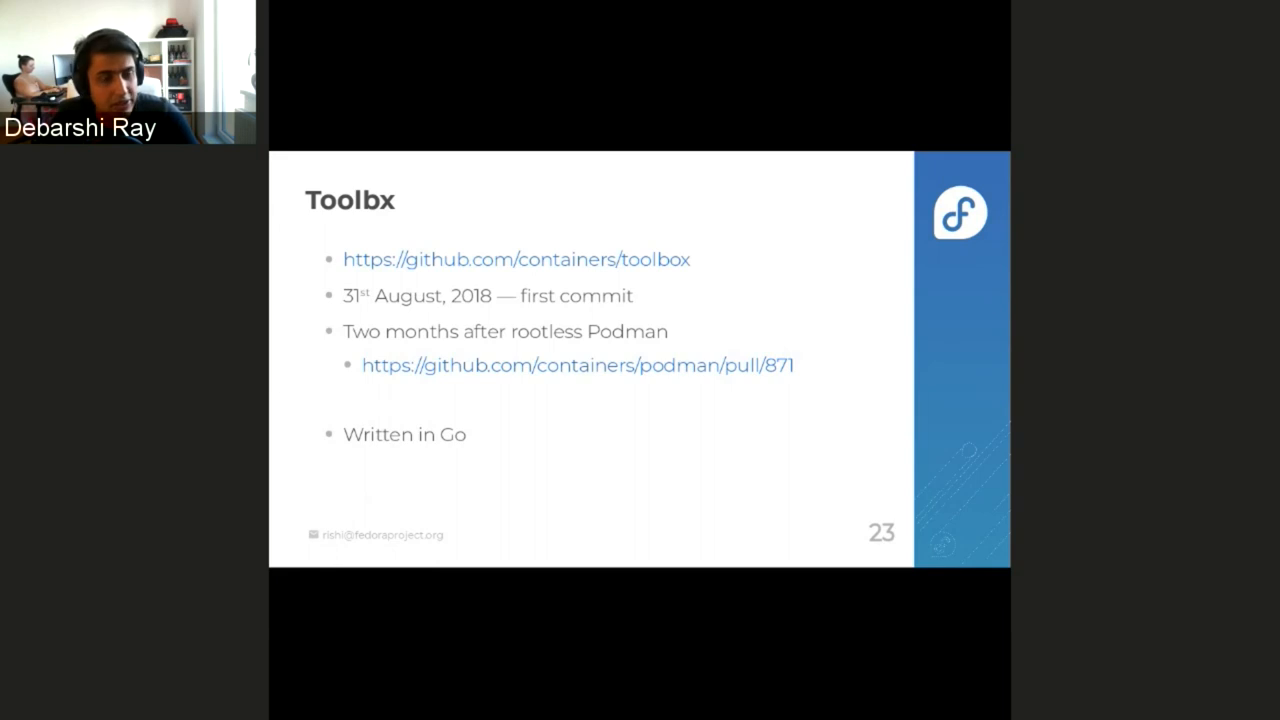
Advance to slide 24 crediting CoreOS toolbox as inspiration, with a different code base
{"action": "key", "text": "Right"}
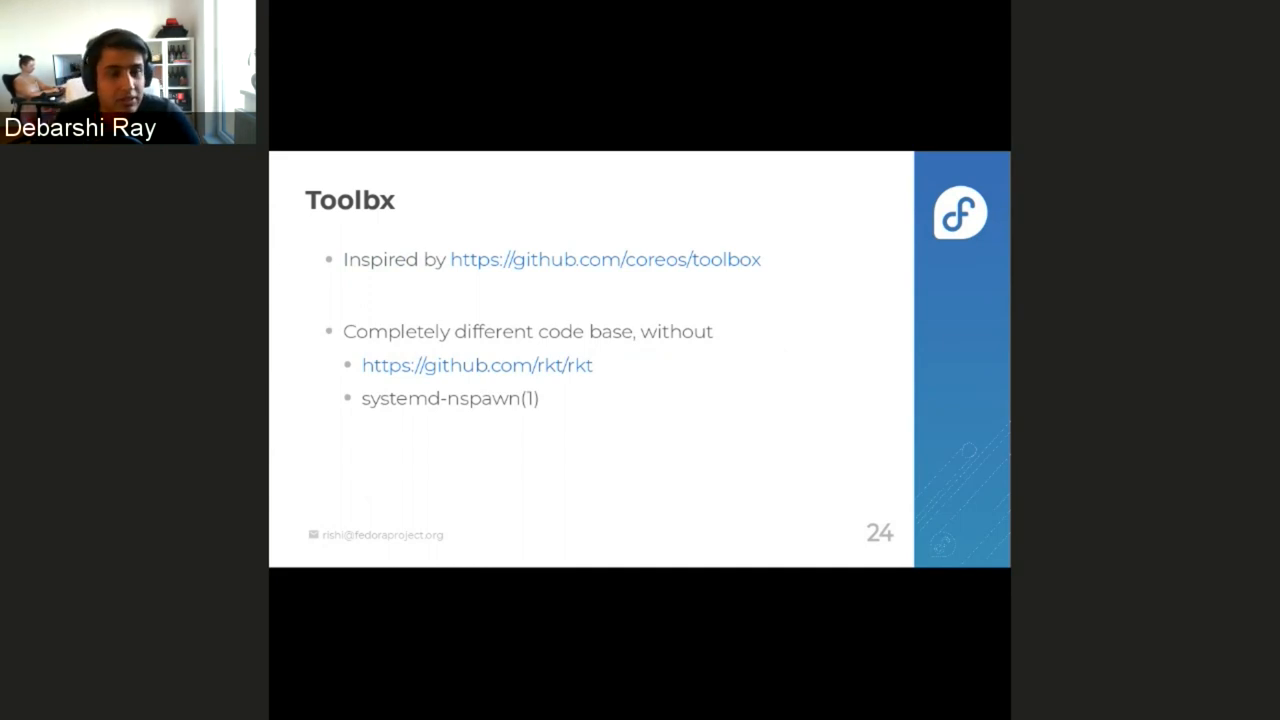
Advance past the star history chart to slide 26, 'Toolbx — what works'
{"action": "key", "text": "Right"}
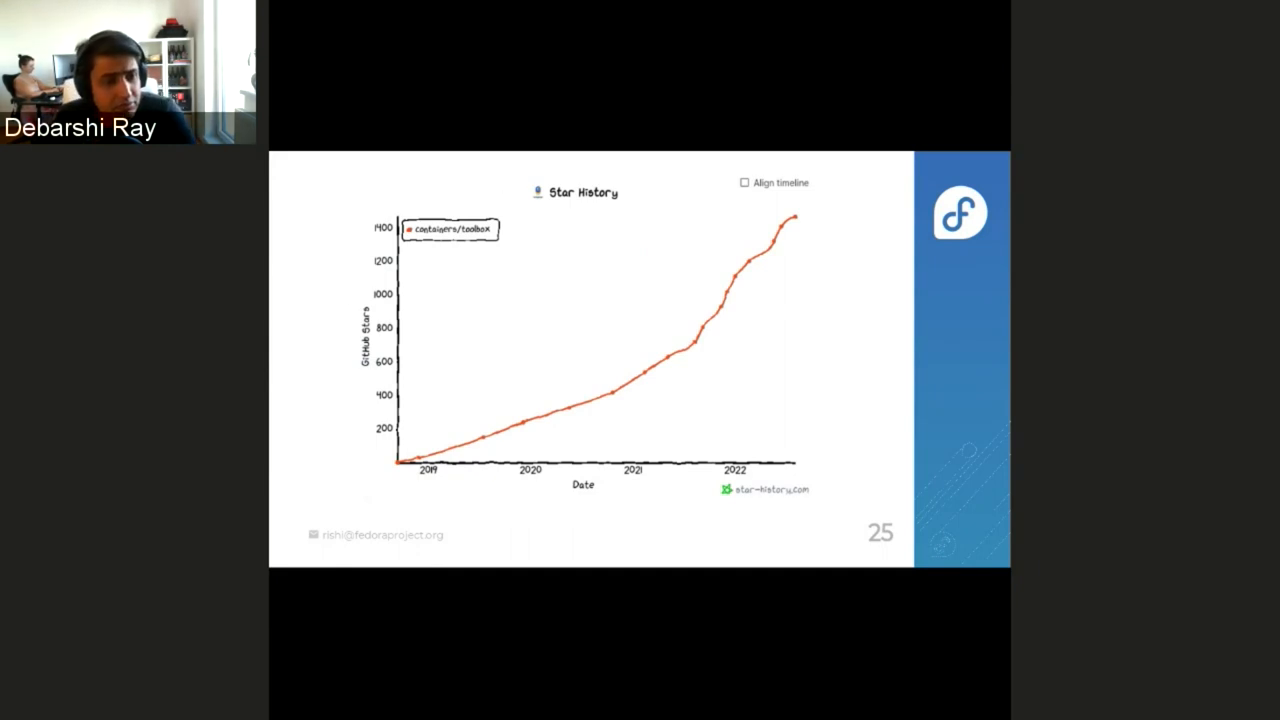
{"action": "key", "text": "Right"}
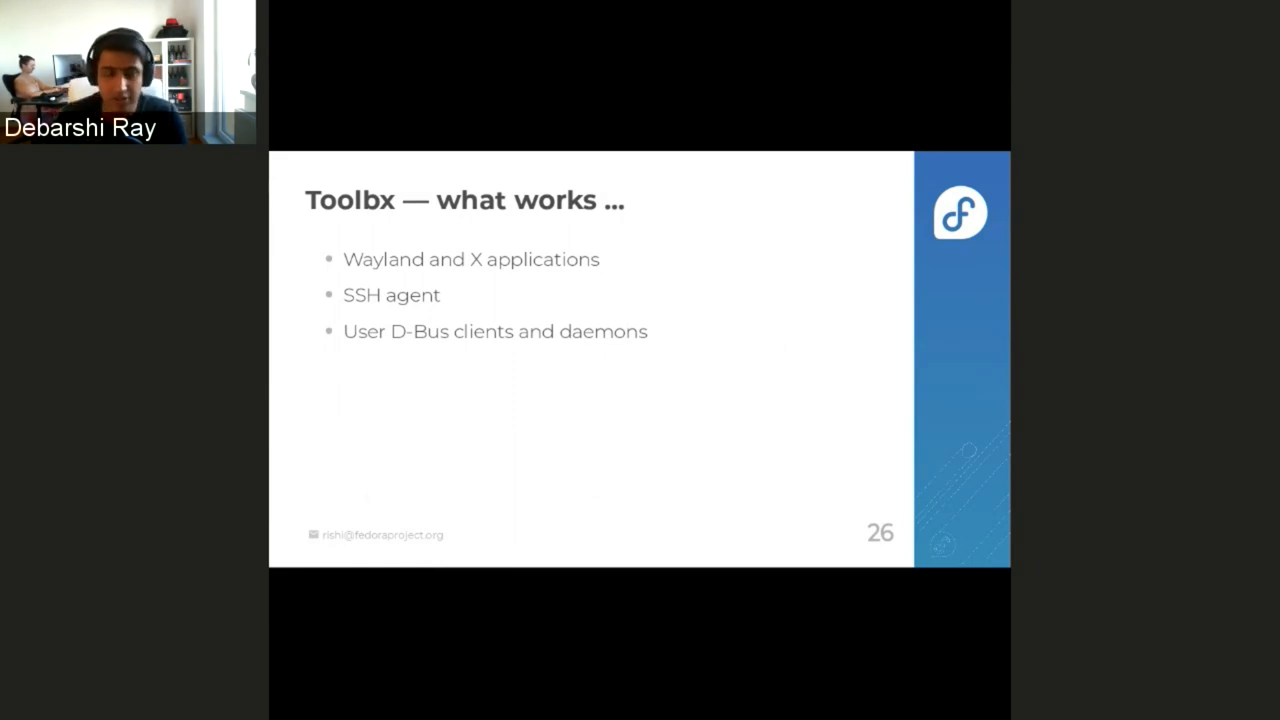
Advance to slide 27 listing Avahi, DNS, VPN and ping(8)
{"action": "key", "text": "Right"}
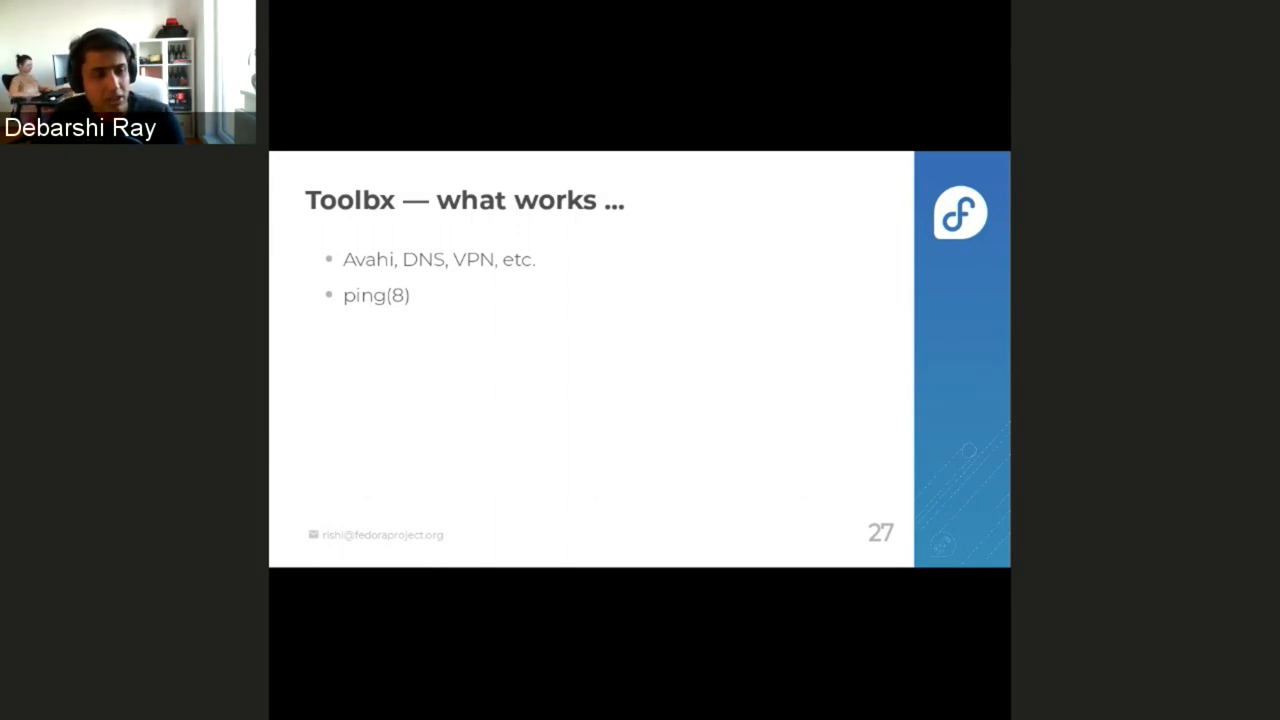
Advance to slide 28 adding Nmap OS detection, TCP SYN scan and tcpdump(8)
{"action": "key", "text": "Right"}
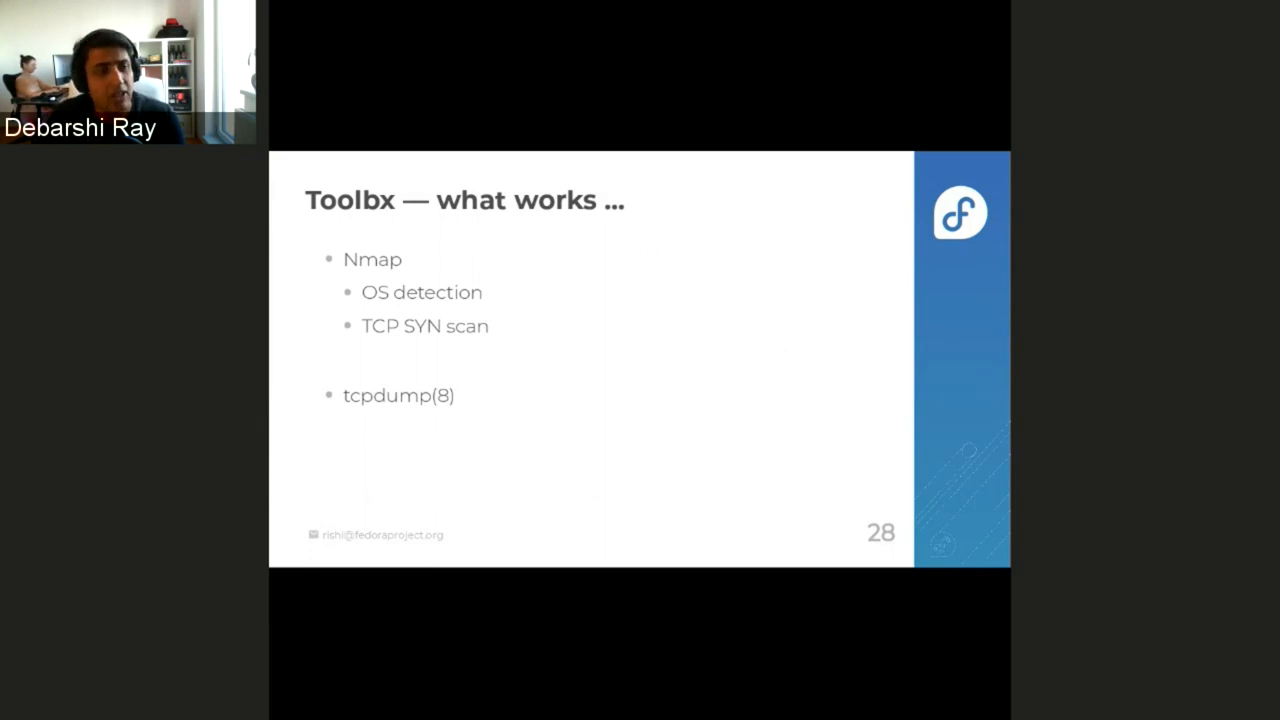
Advance to slide 29 on timezones and removable devices
{"action": "key", "text": "Right"}
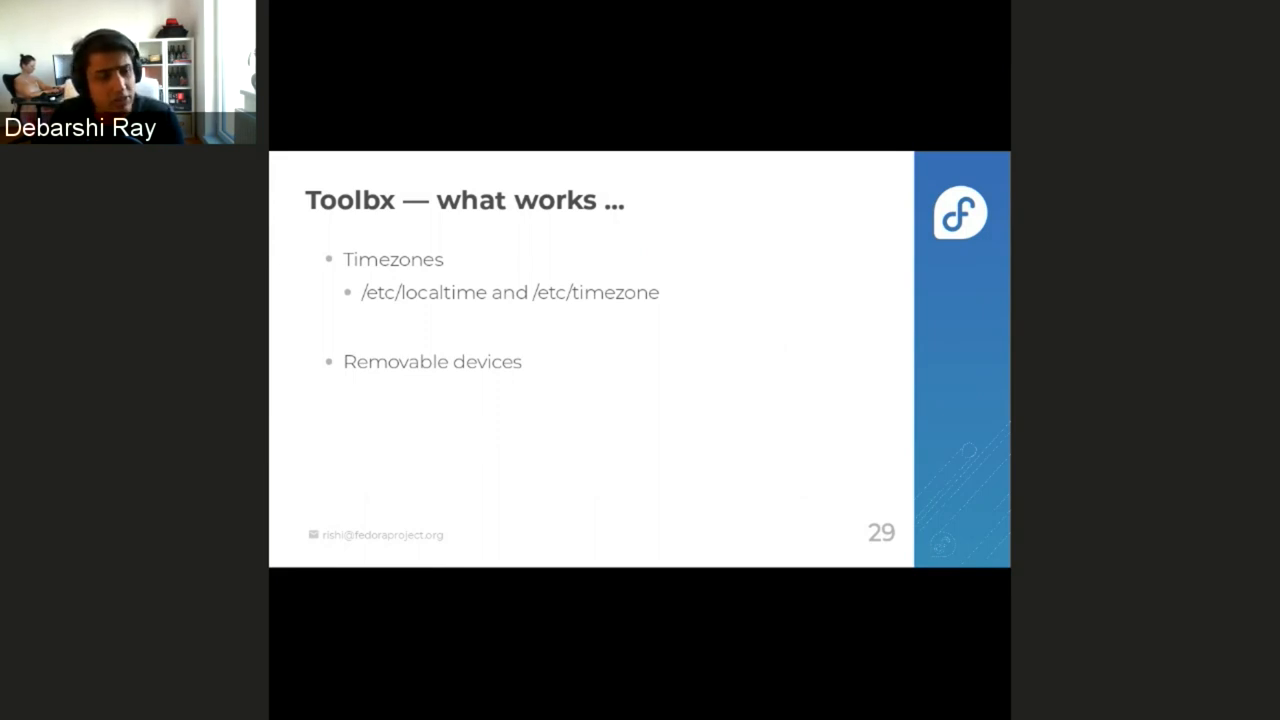
Advance to slide 30 with Kerberos, PC/SC smart card daemon, locate(1), ulimits
{"action": "key", "text": "Right"}
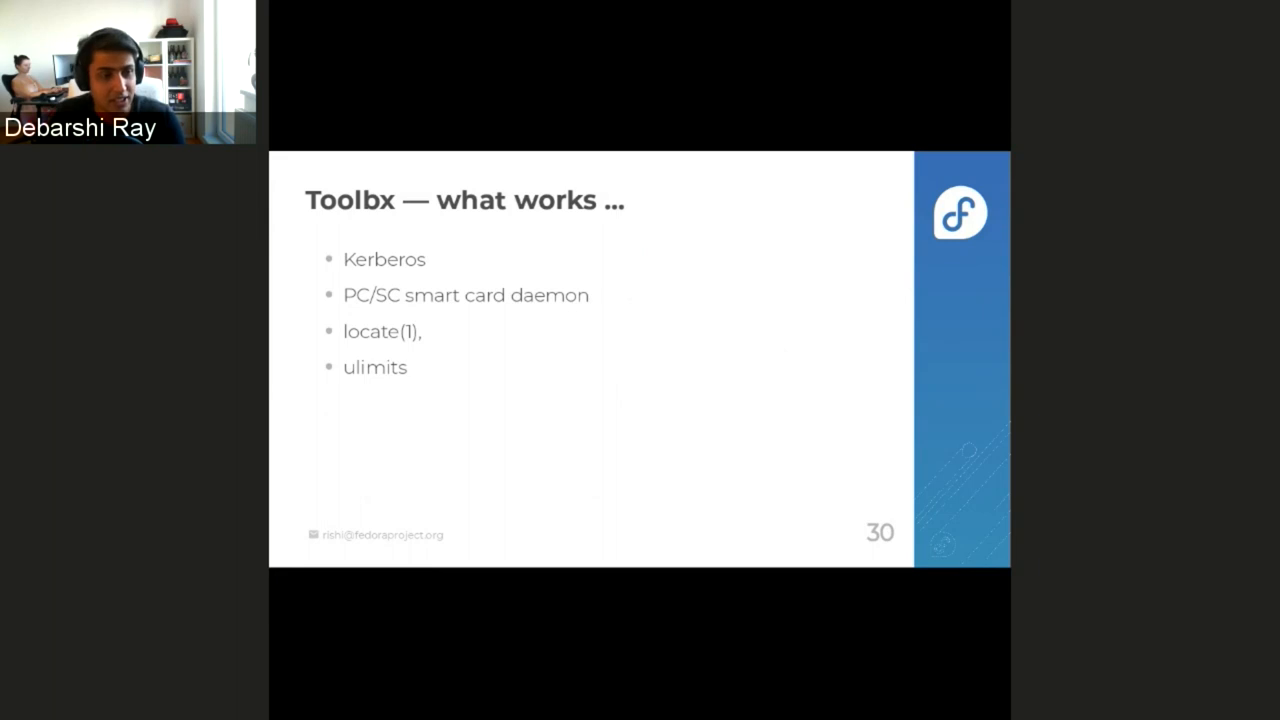
Advance to slide 31 covering libvirt's system instance and minikube
{"action": "key", "text": "Right"}
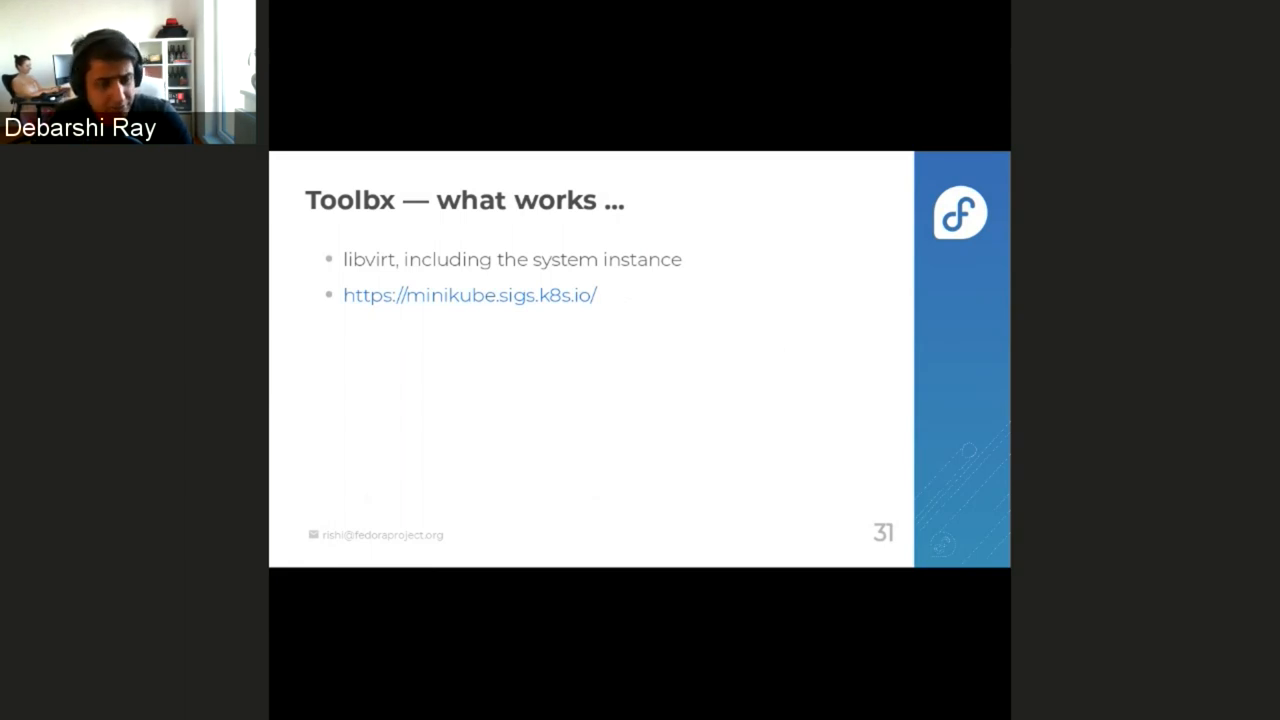
Advance to slide 32, 'what doesn't work yet': NVIDIA driver, full Wayland sessions
{"action": "key", "text": "Right"}
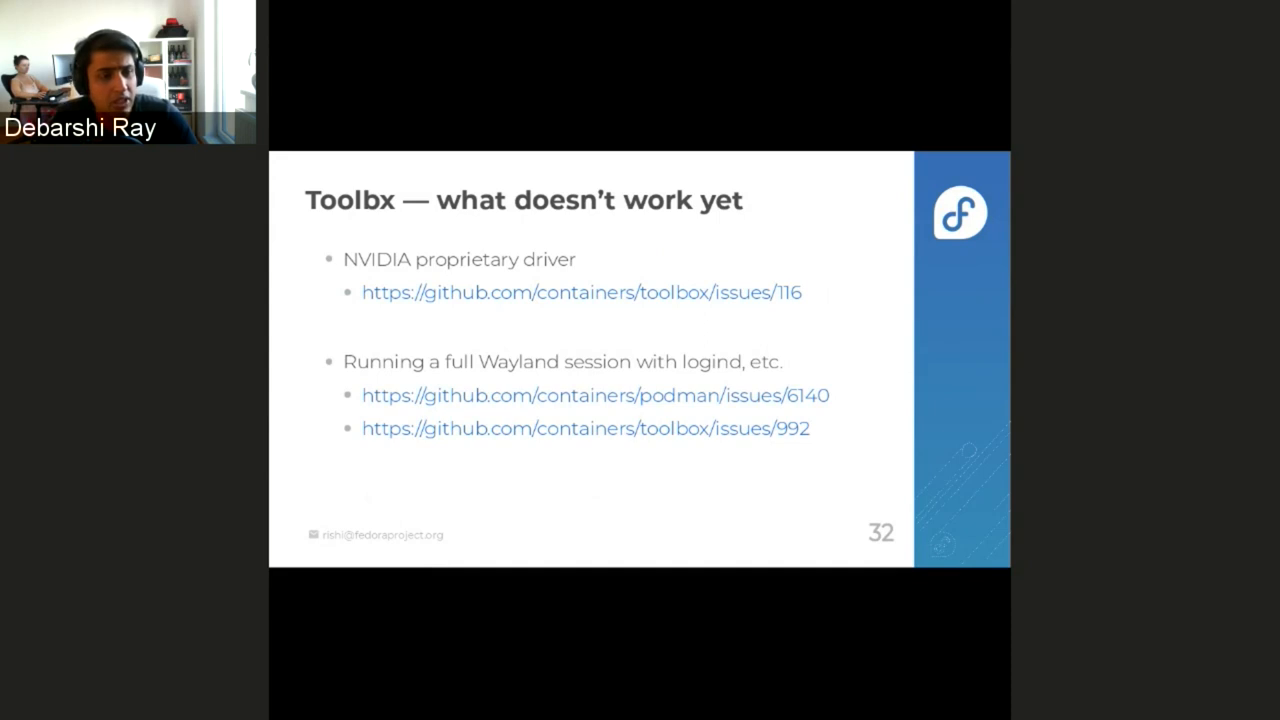
Advance to slide 33 on rough edges with locales and CA certificates
{"action": "key", "text": "Right"}
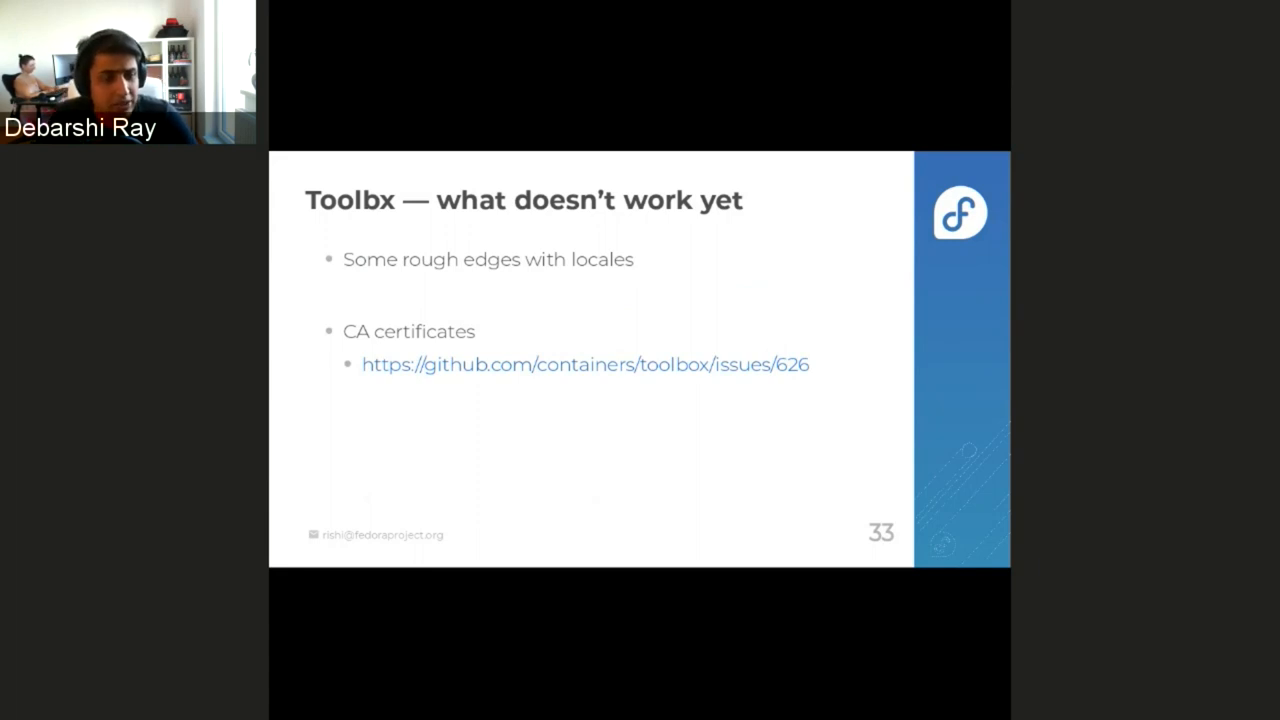
Advance to slide 34, 'Toolbx — environments', listing Fedora and RHEL
{"action": "key", "text": "Right"}
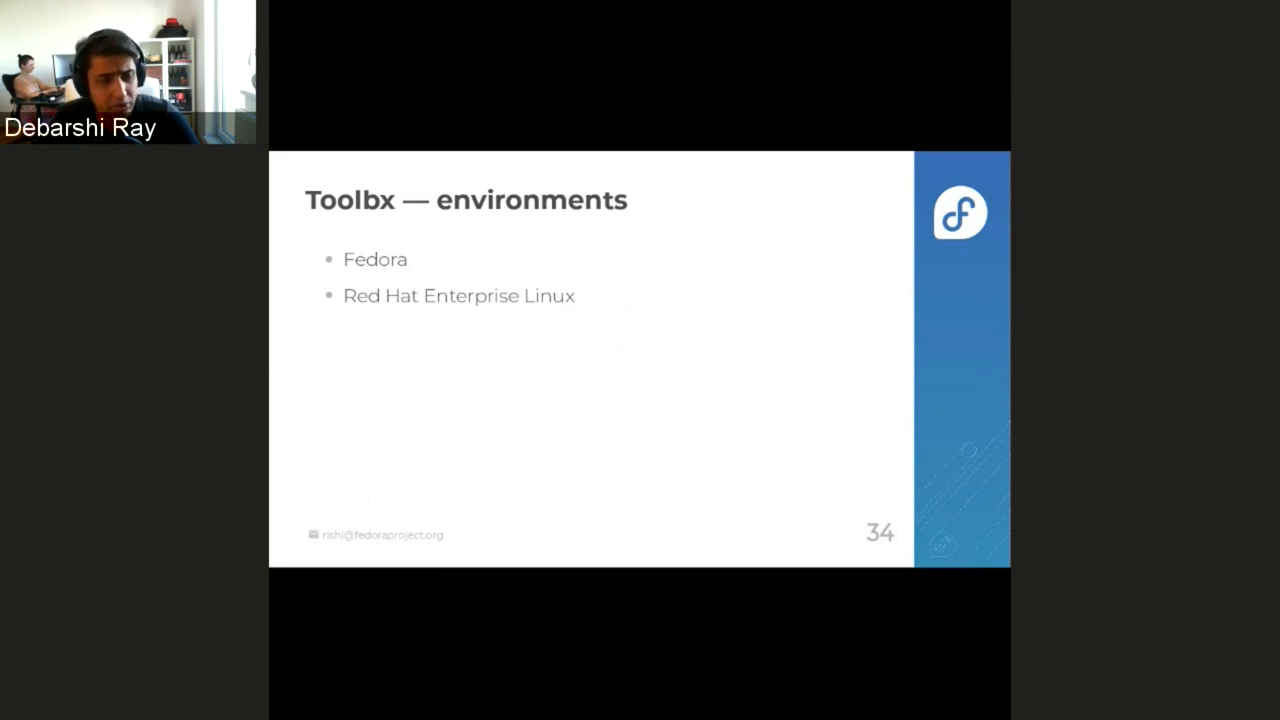
Advance to slide 35 adding Arch and Ubuntu environments with pull request links
{"action": "key", "text": "Right"}
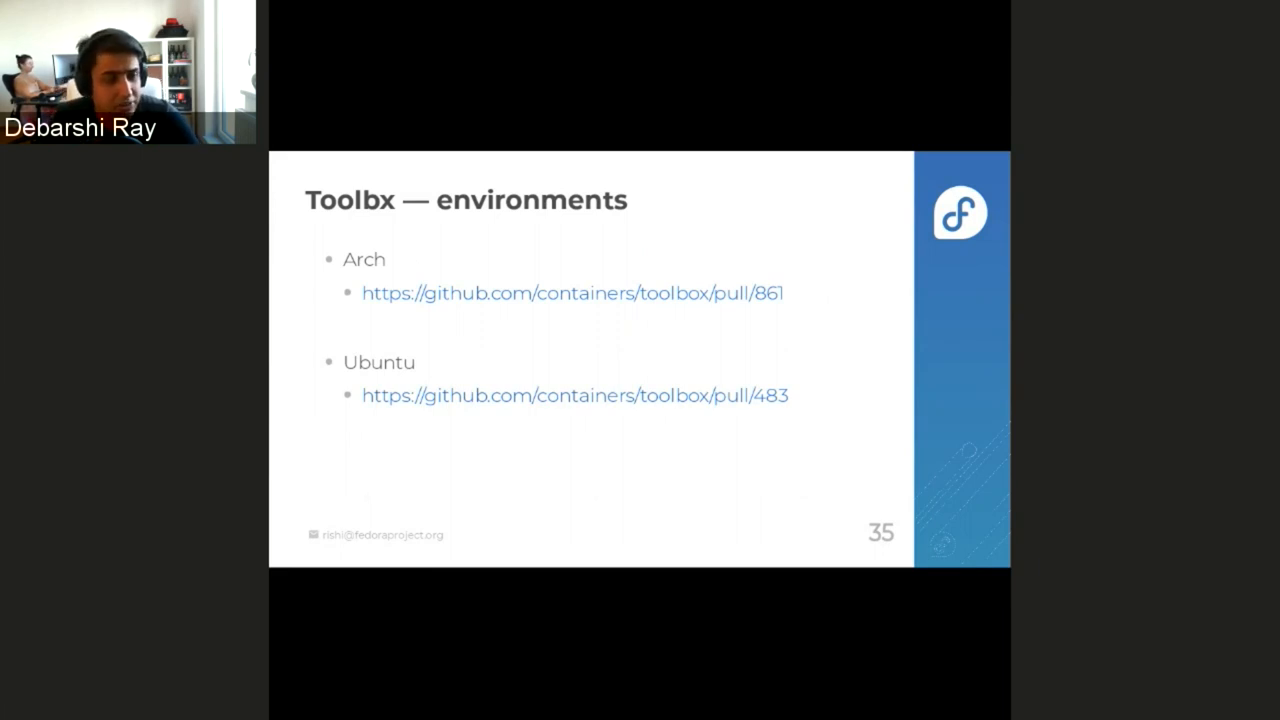
Advance past the Toolbx for conventional OSes slide to the closing containertoolbx.org slide
{"action": "key", "text": "Right"}
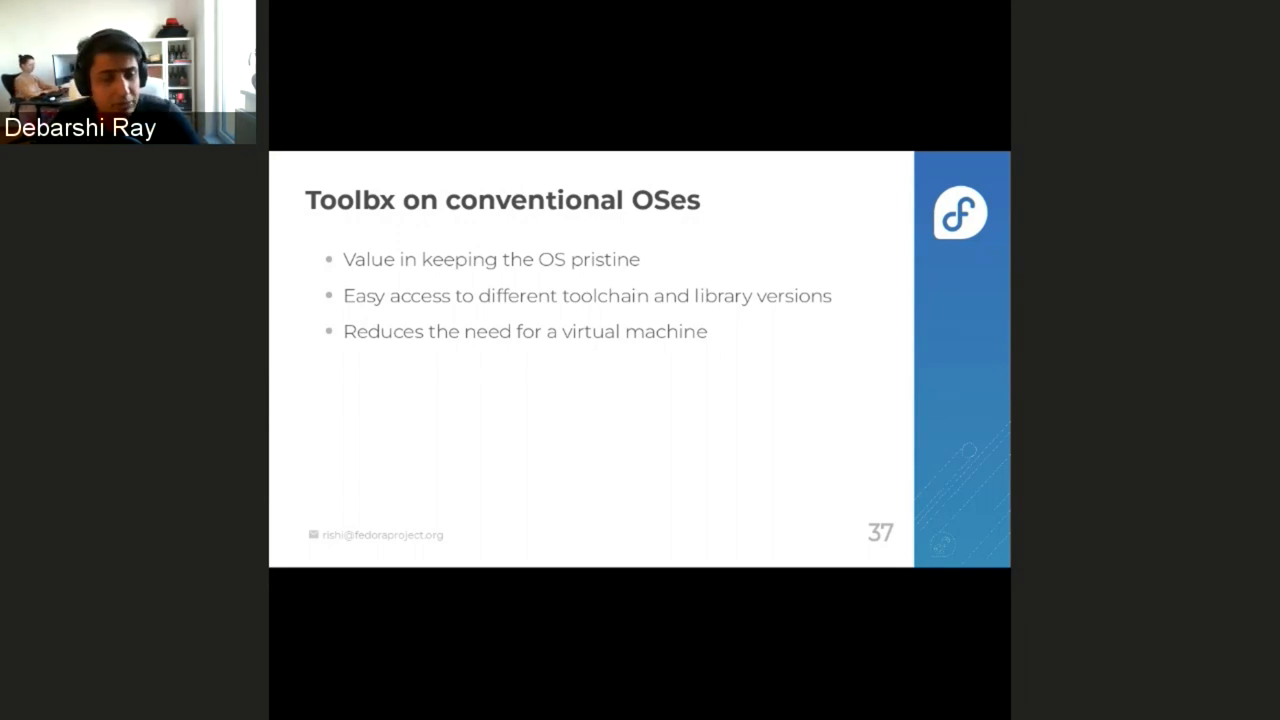
{"action": "key", "text": "Right"}
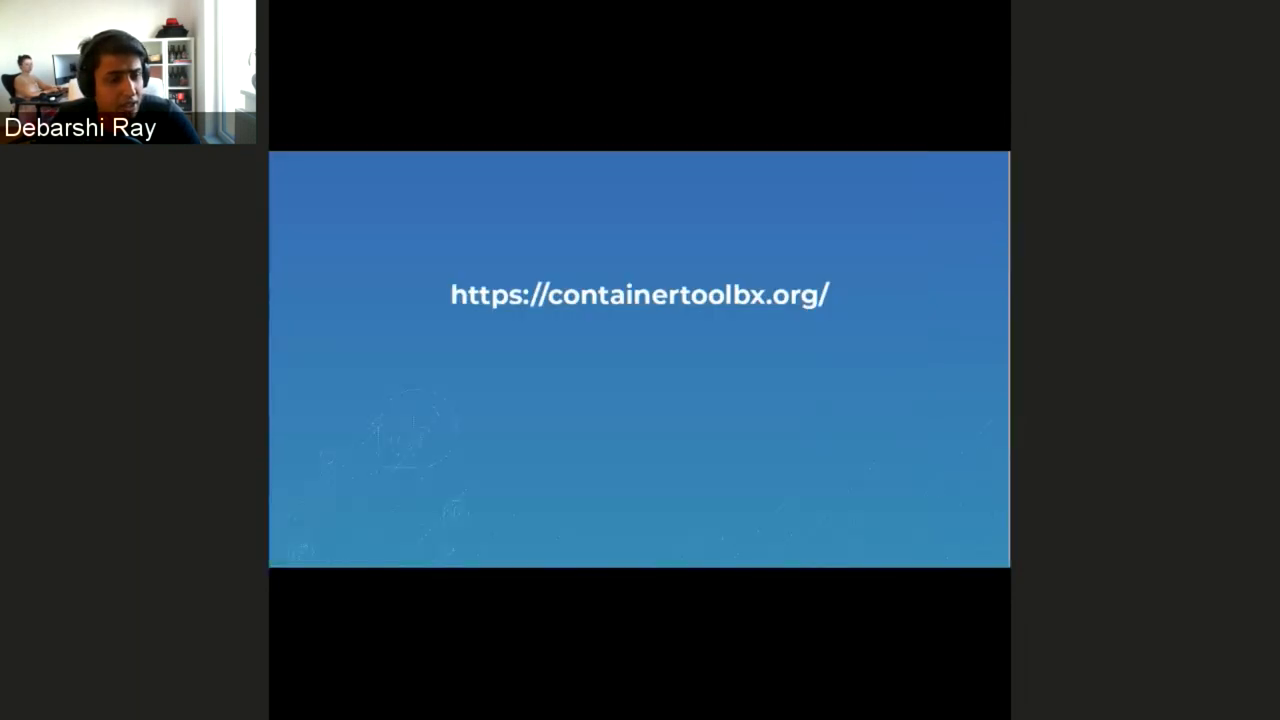